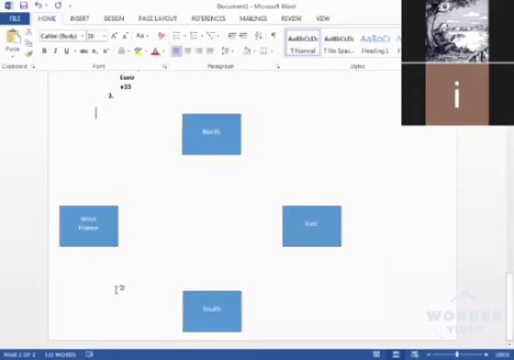
- Add the heading 'South Western' above the direction box diagram
click(210, 306)
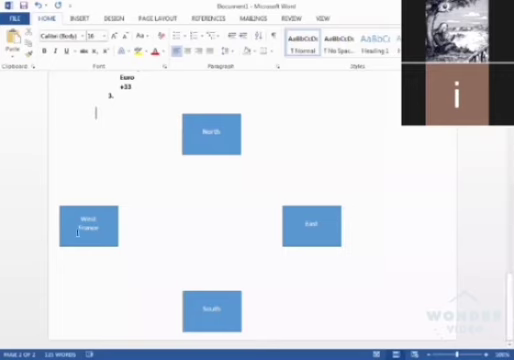
click(88, 228)
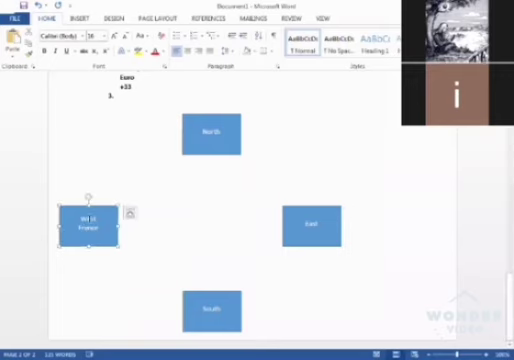
click(210, 308)
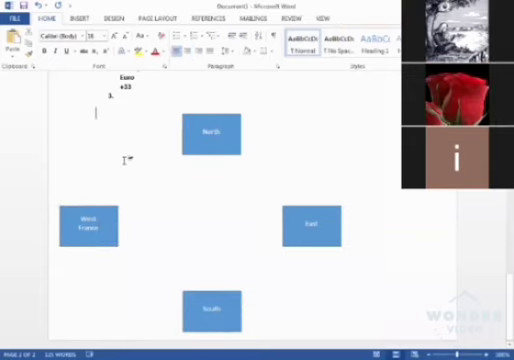
text(South Wester)
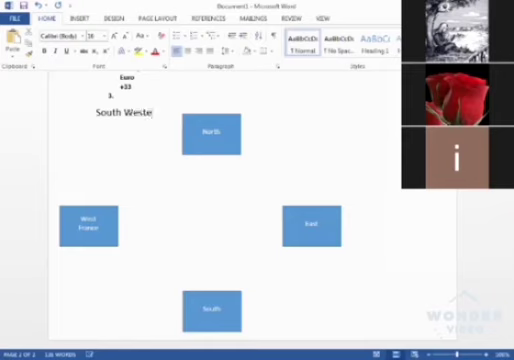
text(n)
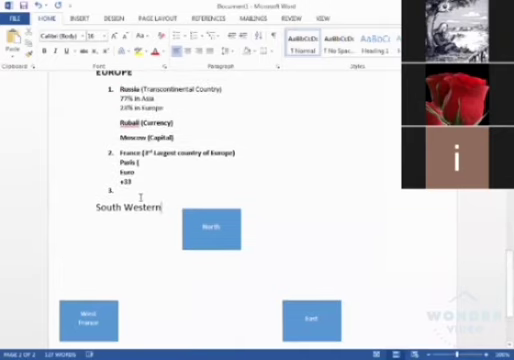
- Add item 4 'Ukraine (2nd largest country of Europe in east)' to the Europe list
scroll(down, 3)
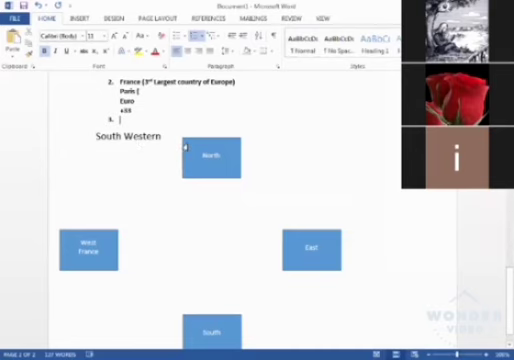
scroll(down, 3)
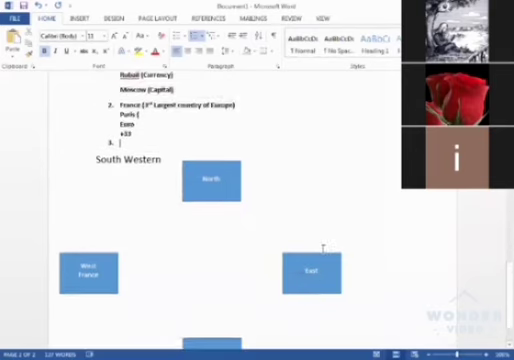
scroll(down, 3)
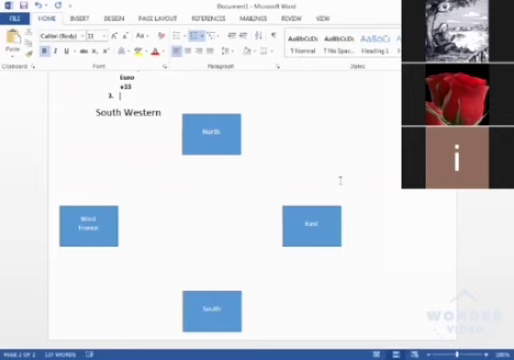
text(Ukraine (2nd largest country of Europe in east))
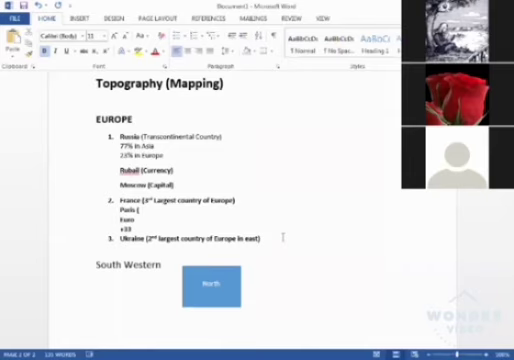
- Label the second diagram 'Asia' and enter 'Ukraine' in Europe's East box
scroll(down, 3)
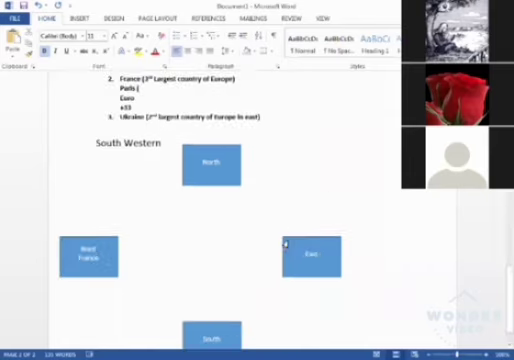
scroll(down, 3)
text(Europe)
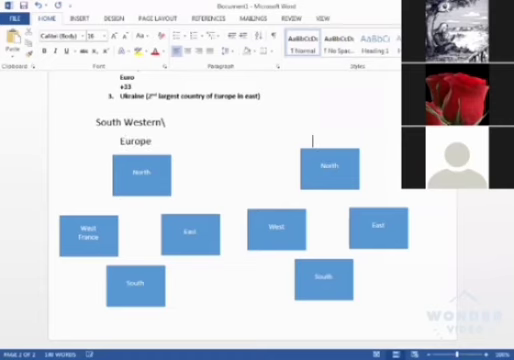
text(Asia)
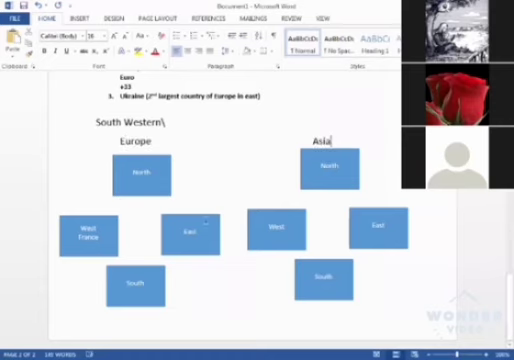
click(188, 234)
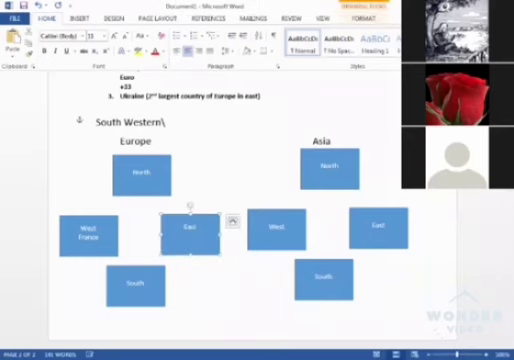
text(Ukraine)
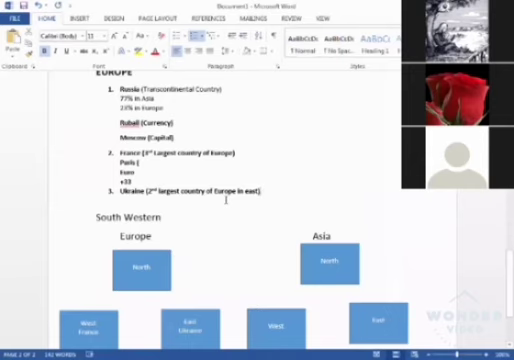
- Note 'Kyiv (Capital City)' under Ukraine's entry
scroll(down, 3)
text(Kyiv )
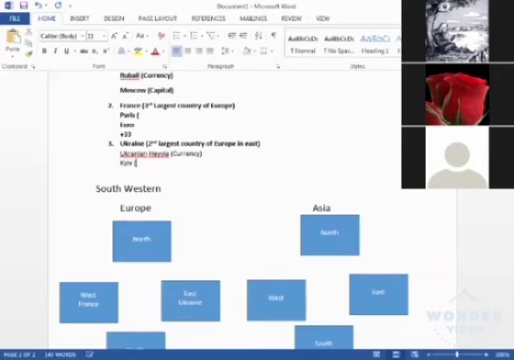
text((Capital City)
text(Capital (Rome)
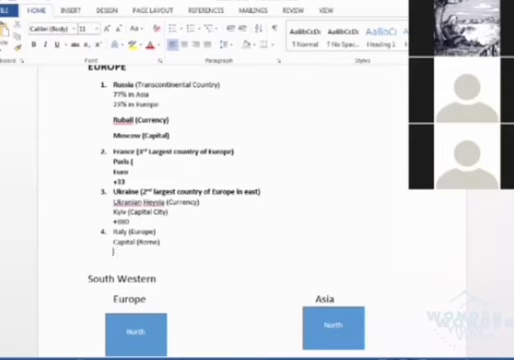
- Add 'Euro (Currency)' and 'Wonders of the world (The Colosseum)' under Italy
text(Euro (Currency))
text(Wonders of the world)
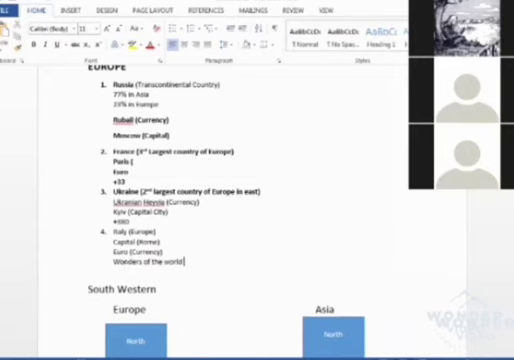
text((The C)
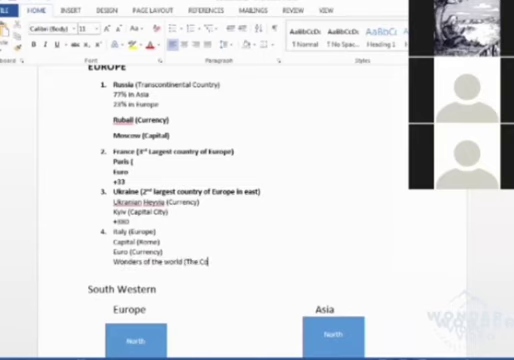
text(olosseum)
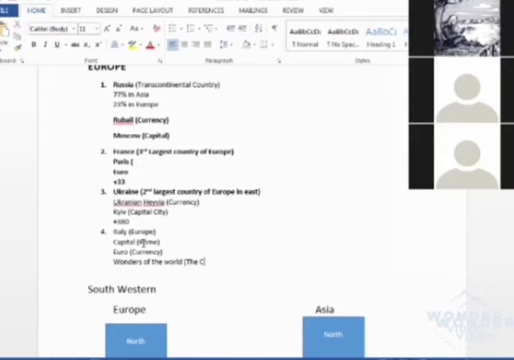
text(Colosseum)
click(176, 162)
text(Eiffel tower))
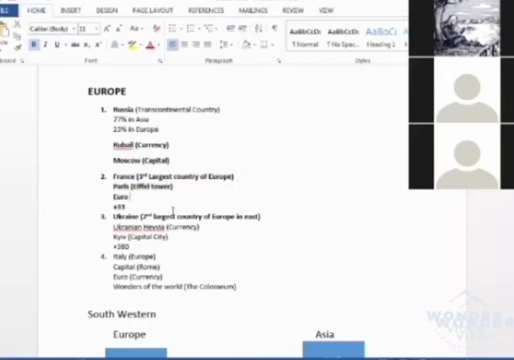
- Note 'Nuclear Power' under Russia and France and begin item 6 for Turkey
scroll(down, 3)
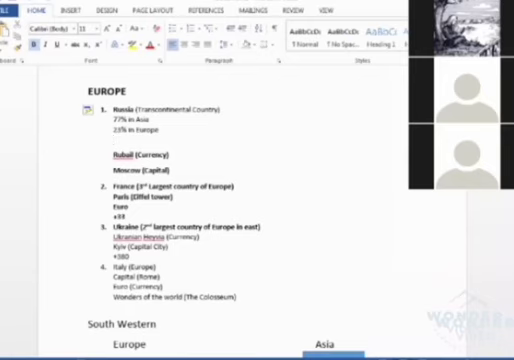
text(Nuclear)
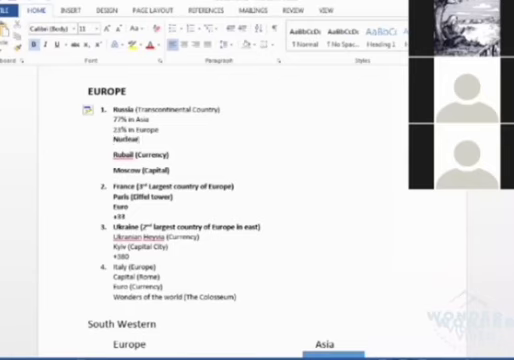
text(Power)
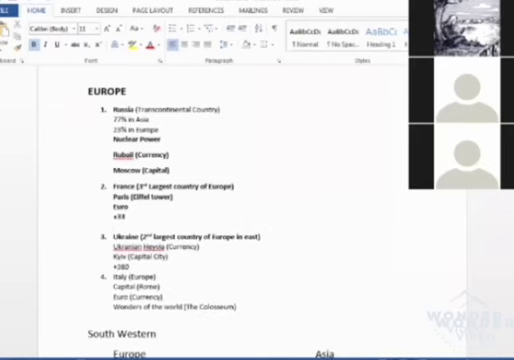
text(Ne)
text(Turkey)
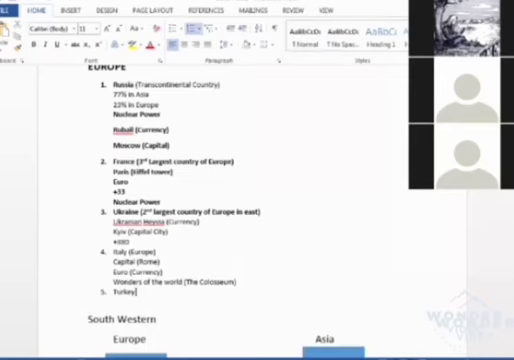
- Note Turkey as '(97% in Asia while 3% in Europe side)' with capital city Ankara
text((97% in Asia while 3% in Europe only)
text(Capital City is )
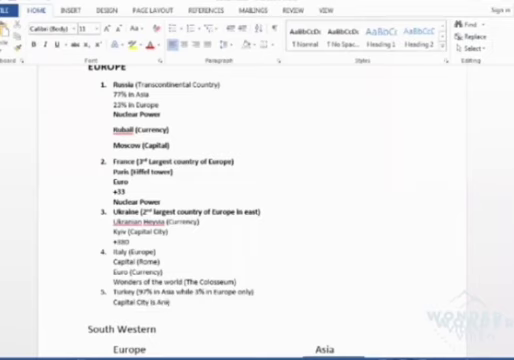
text(Ankara)
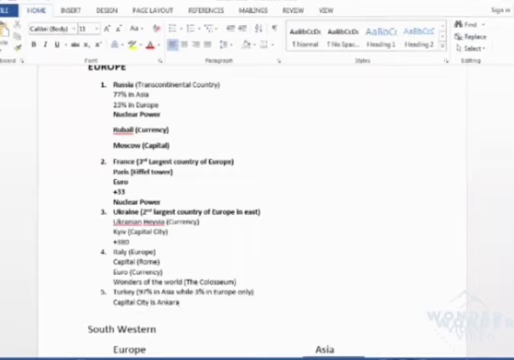